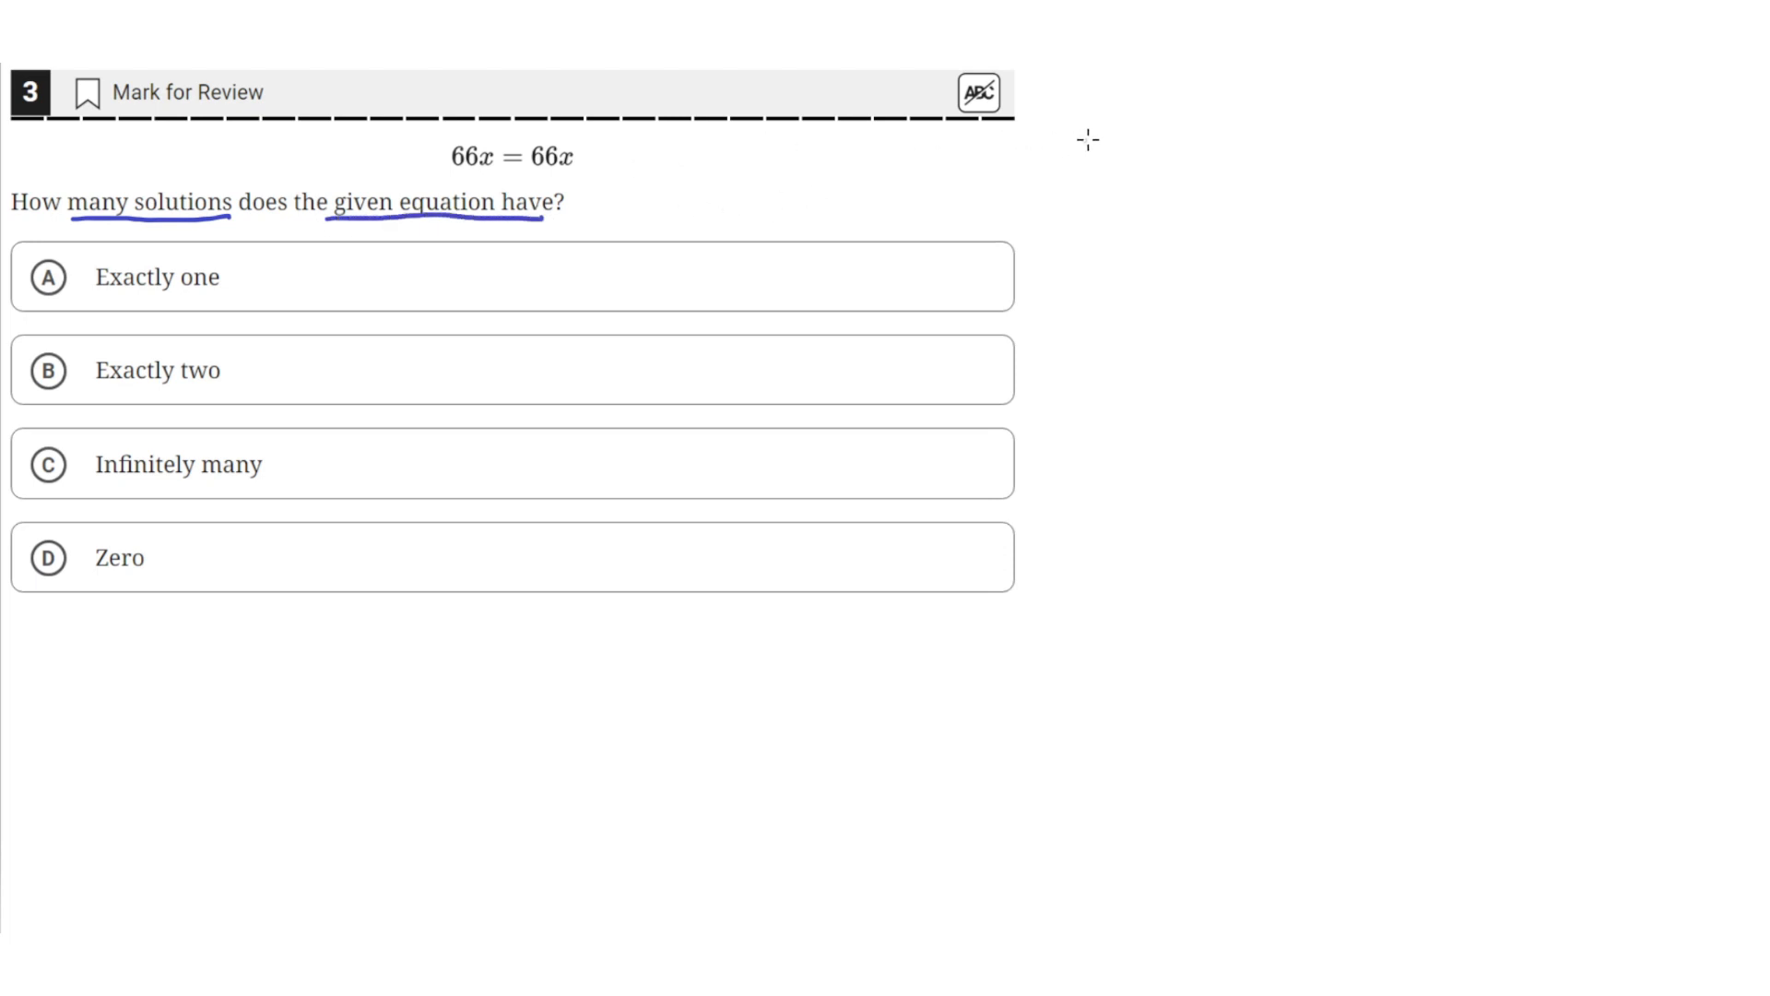
Handwrite 66x = 66x in blue ink to the right of the question
left_click_drag(1089, 170, 1213, 147)
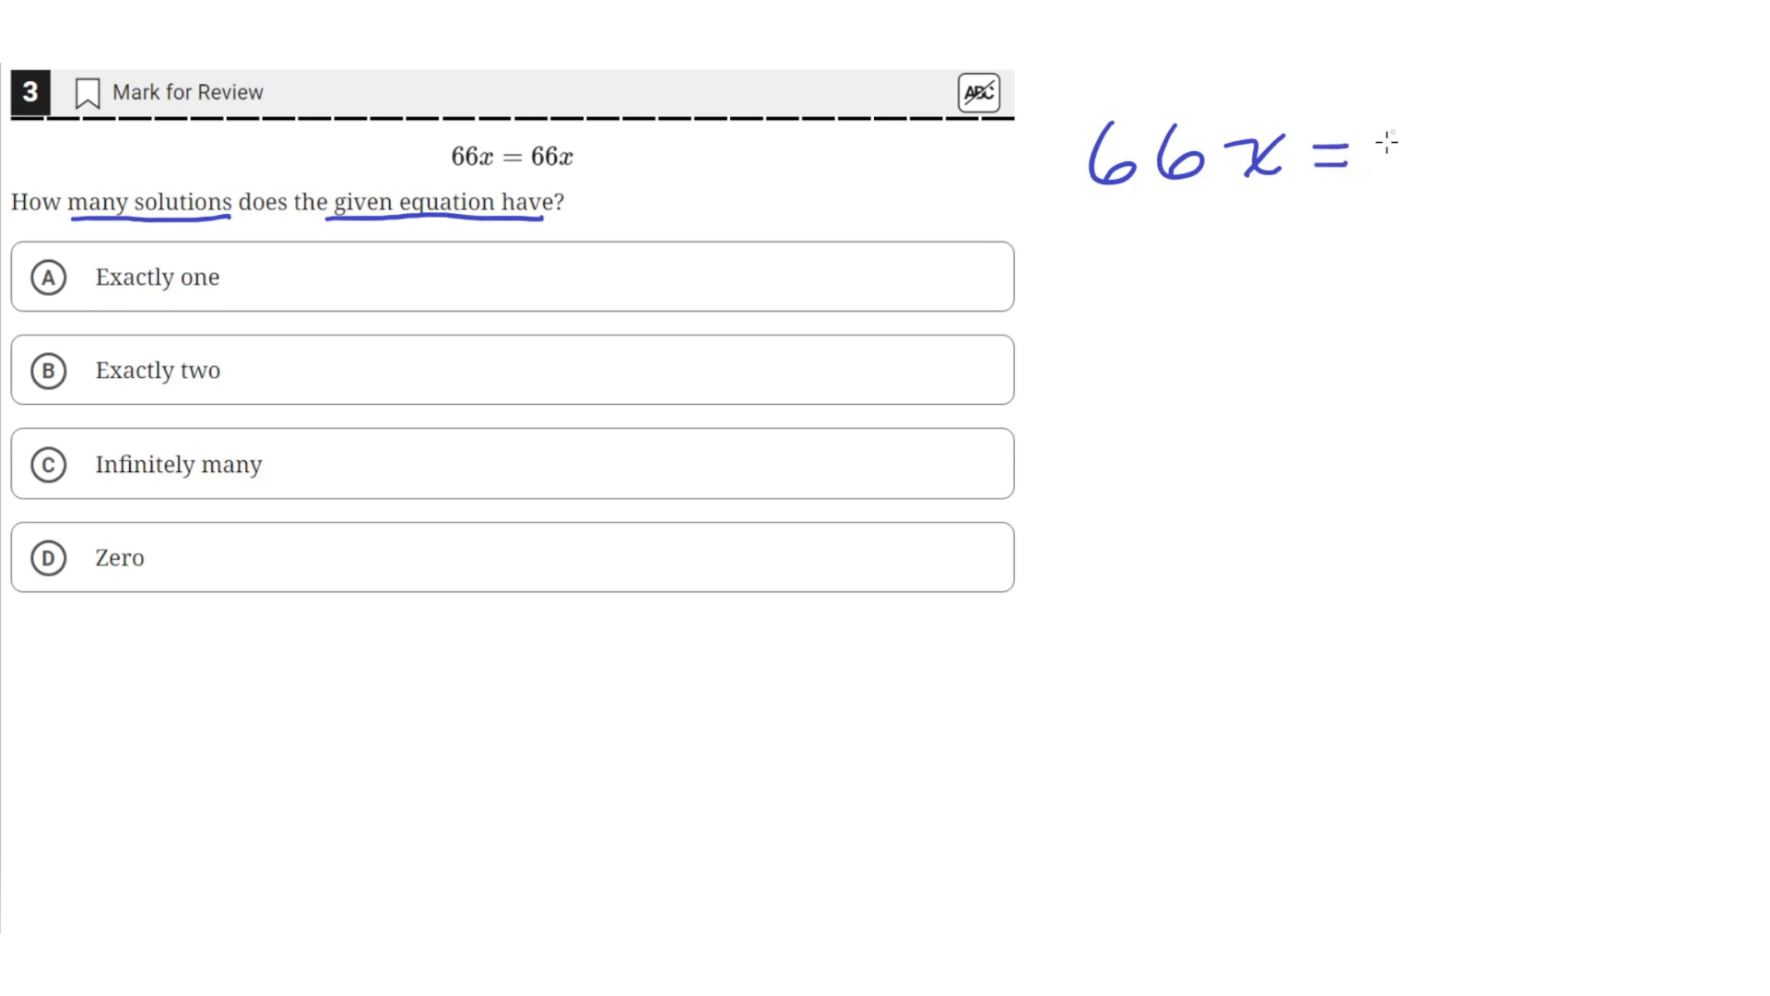
left_click_drag(1366, 147, 1535, 170)
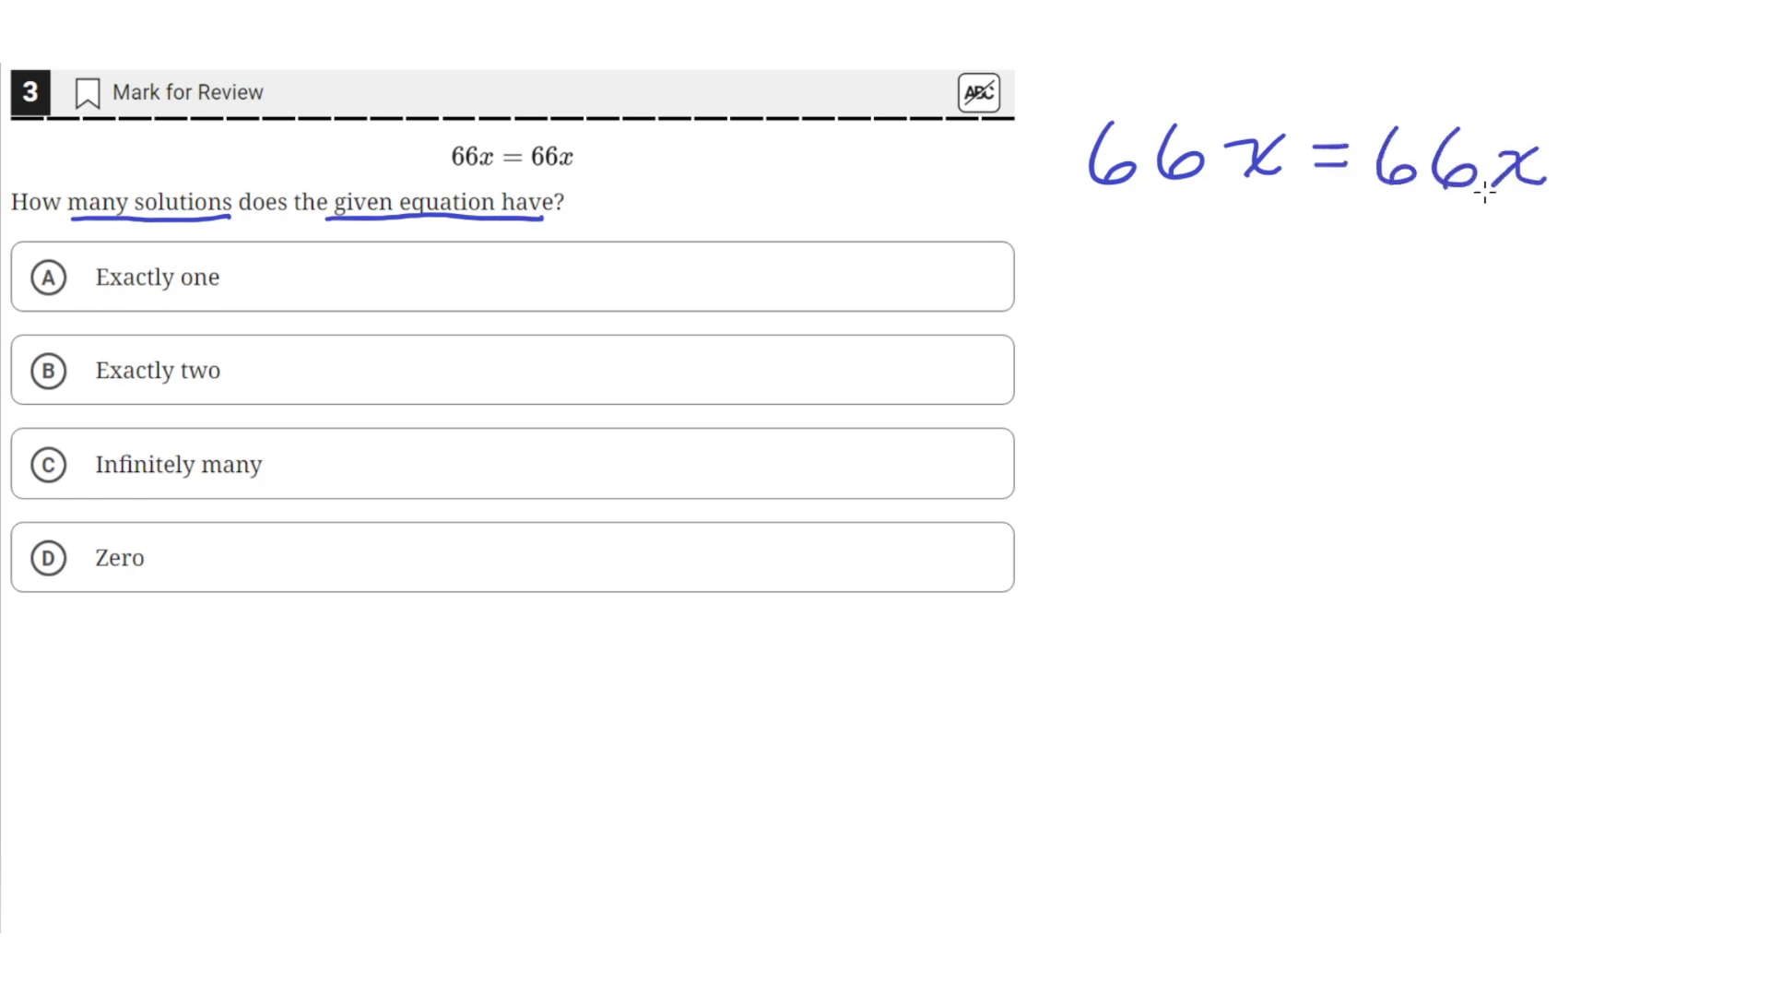
mouse_move(1230, 237)
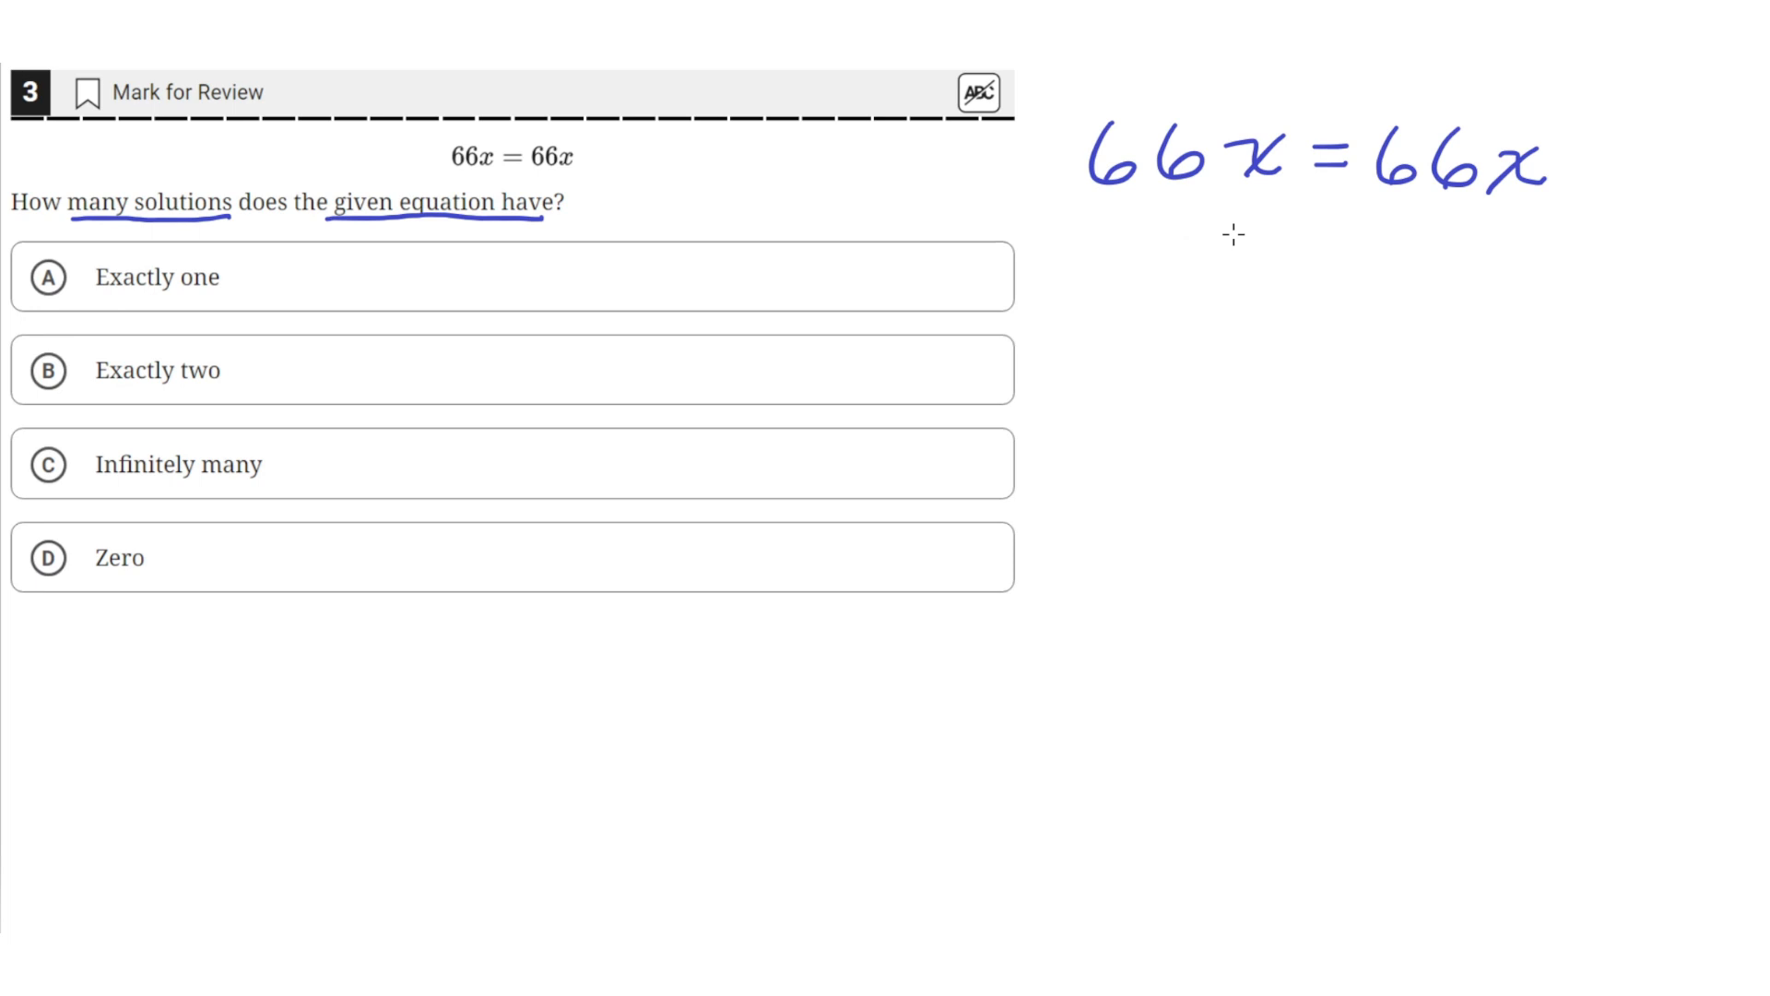
Write 66 under each side of the equation and the result x = x below
left_click_drag(1101, 201, 1213, 201)
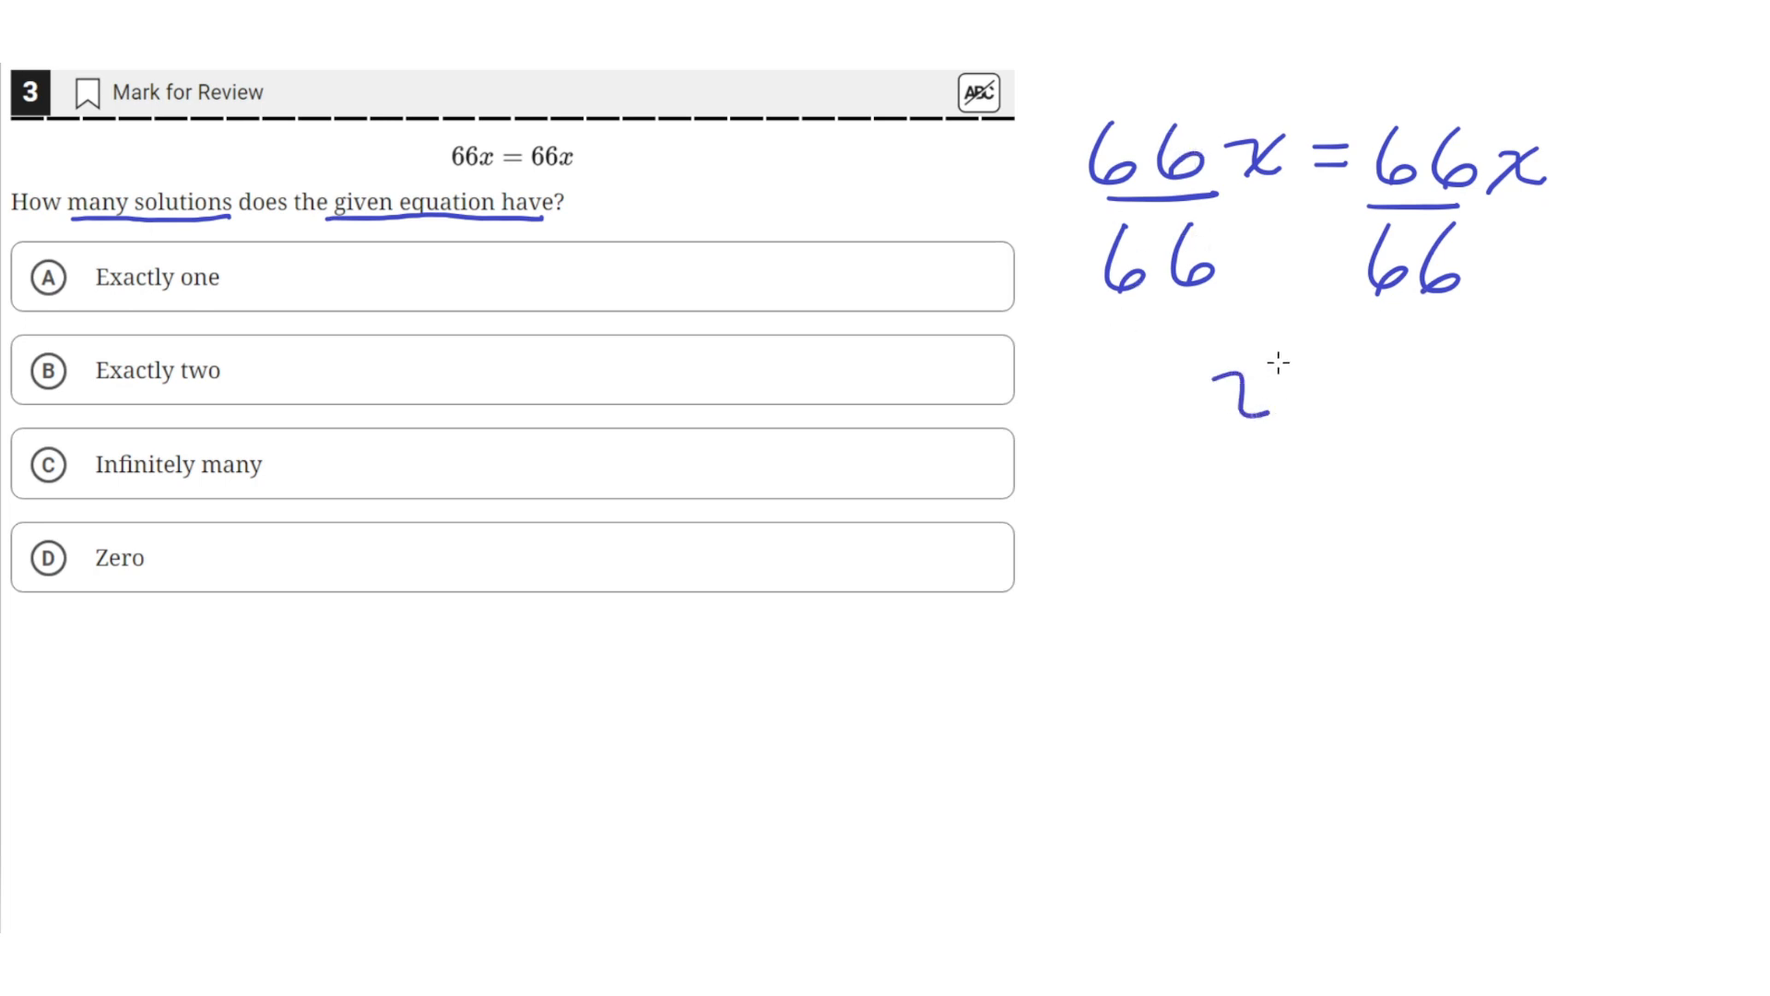
left_click_drag(1219, 407, 1457, 373)
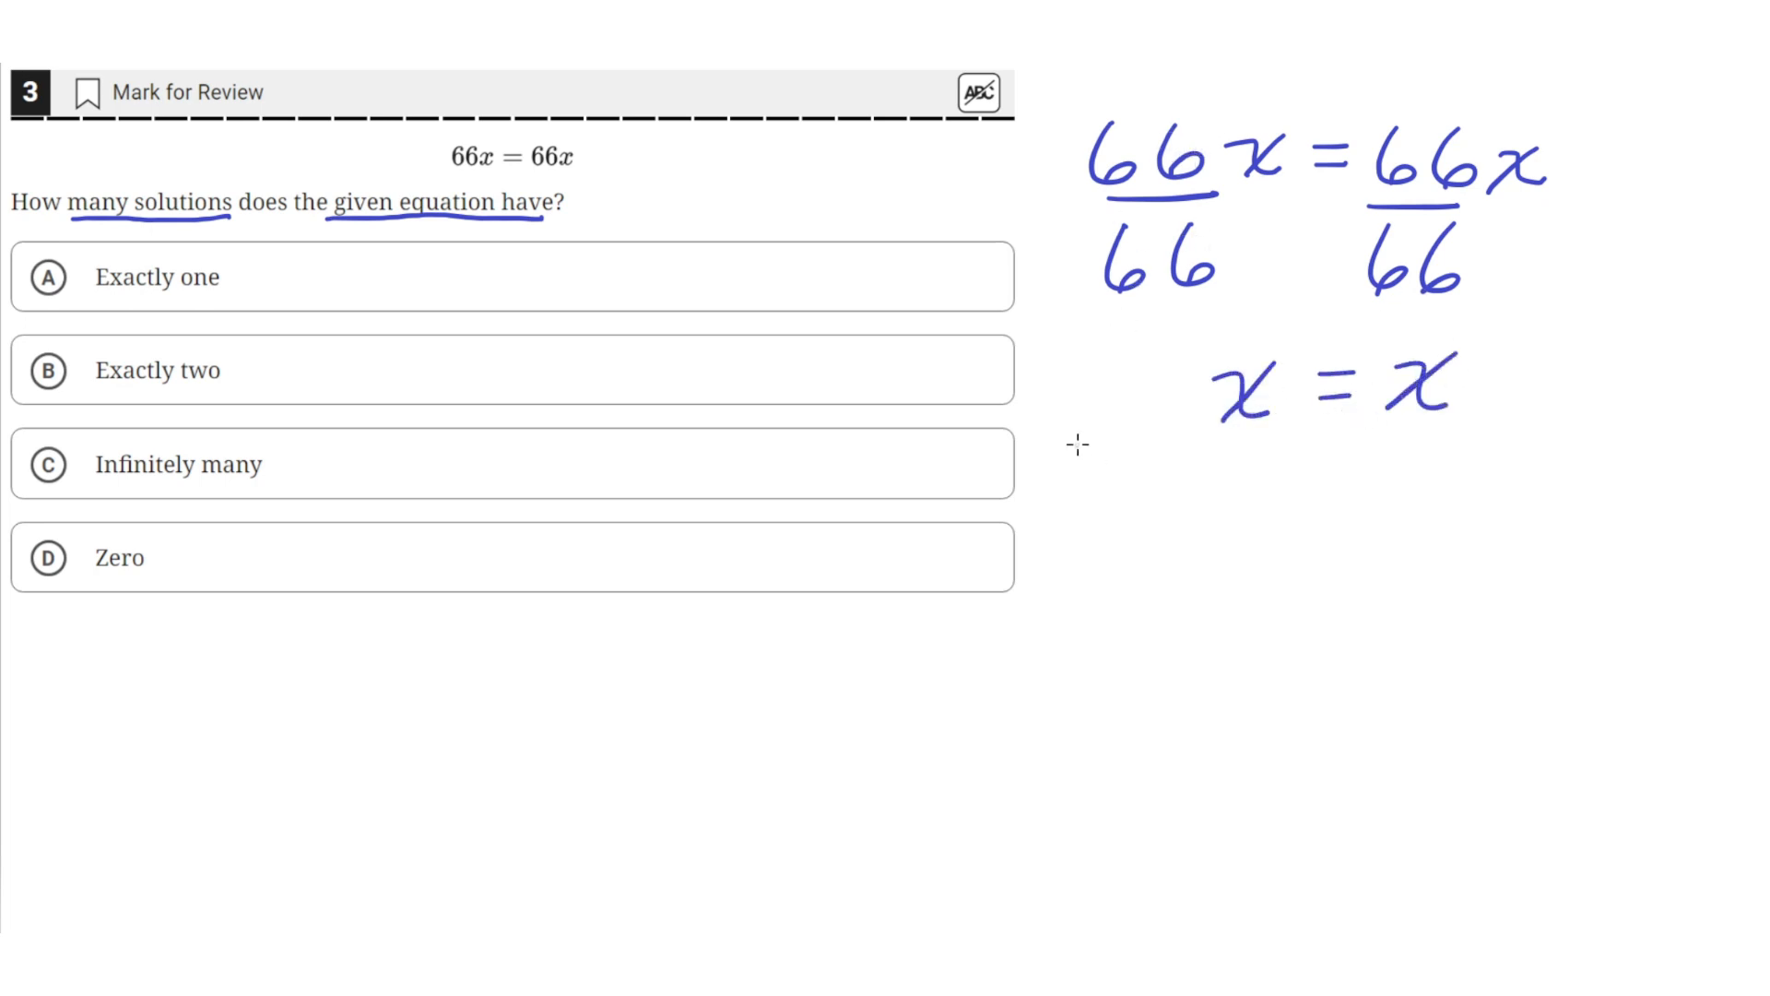
mouse_move(1215, 463)
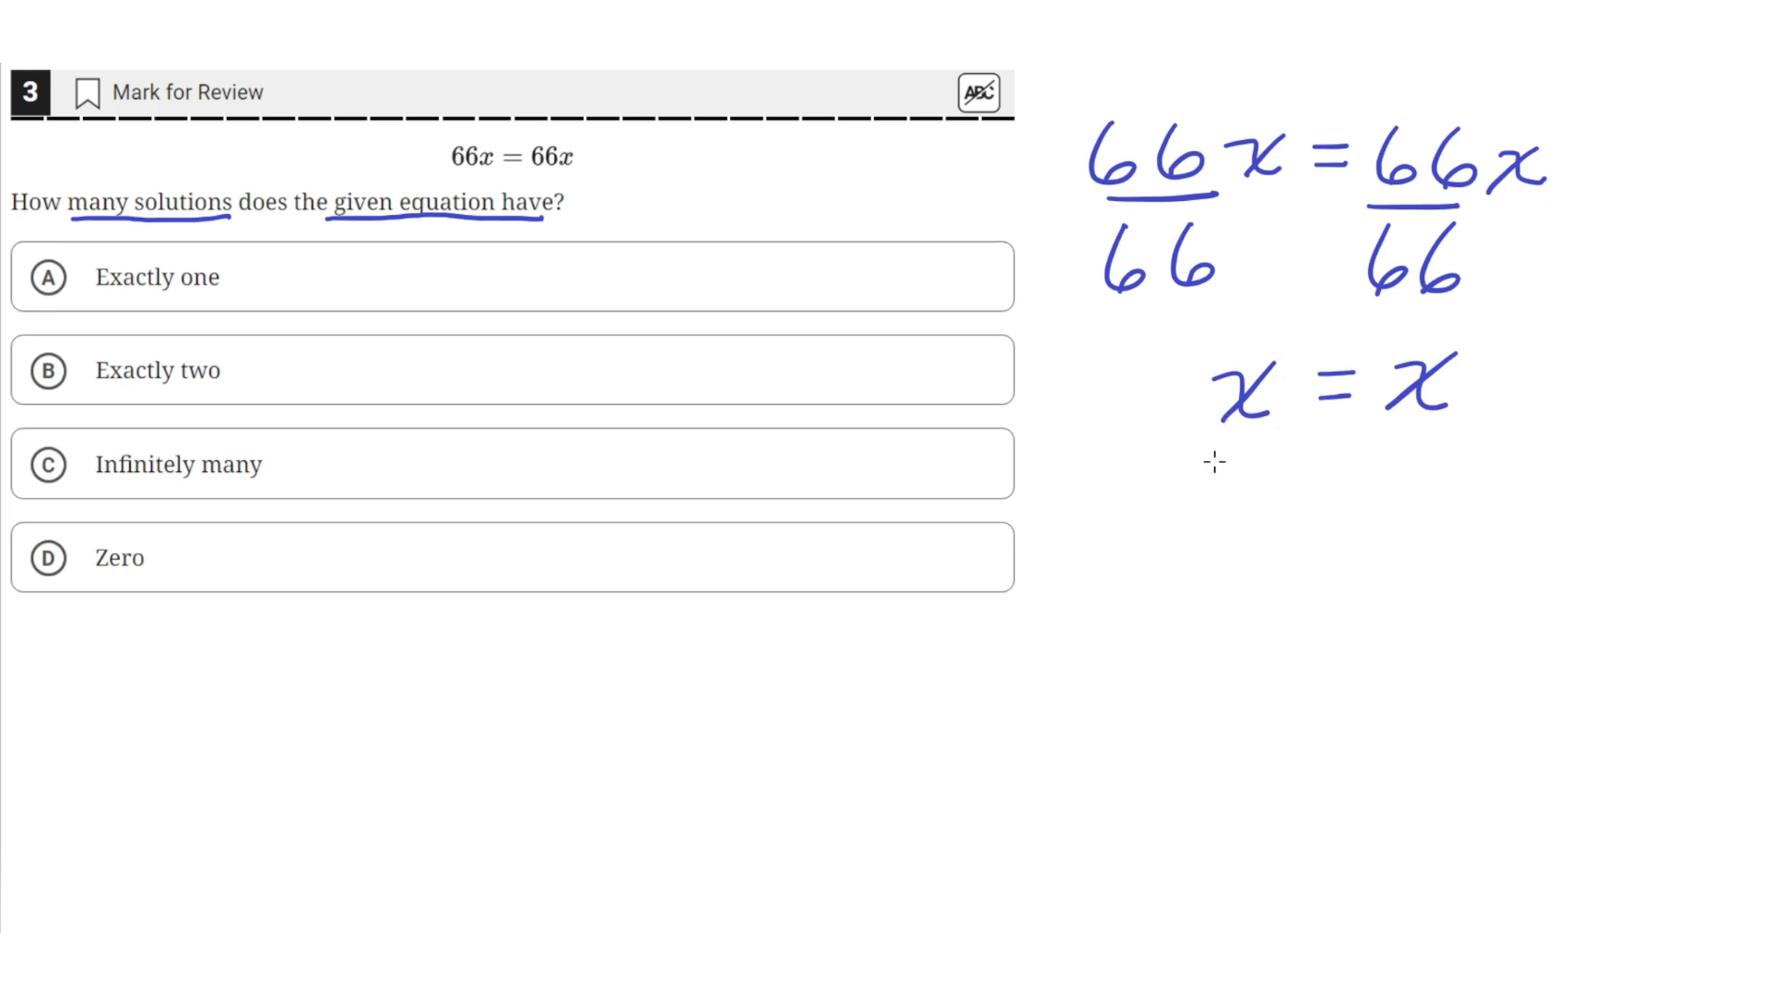
mouse_move(1064, 441)
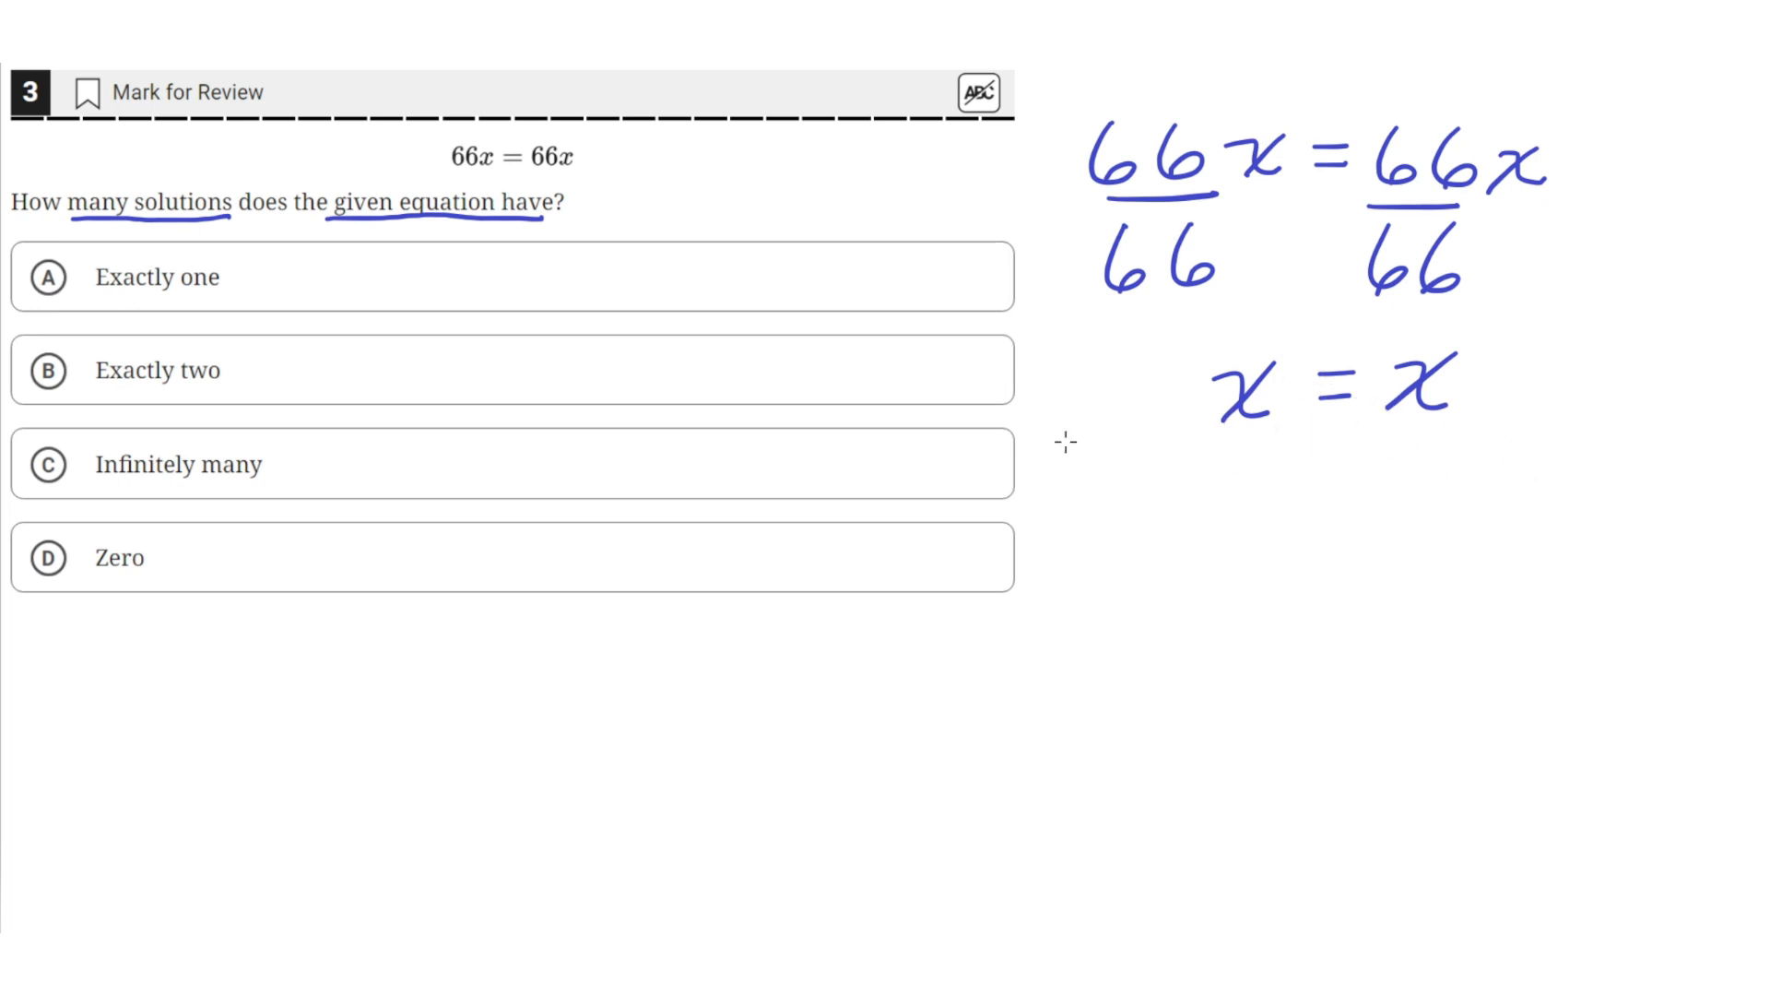
mouse_move(1209, 461)
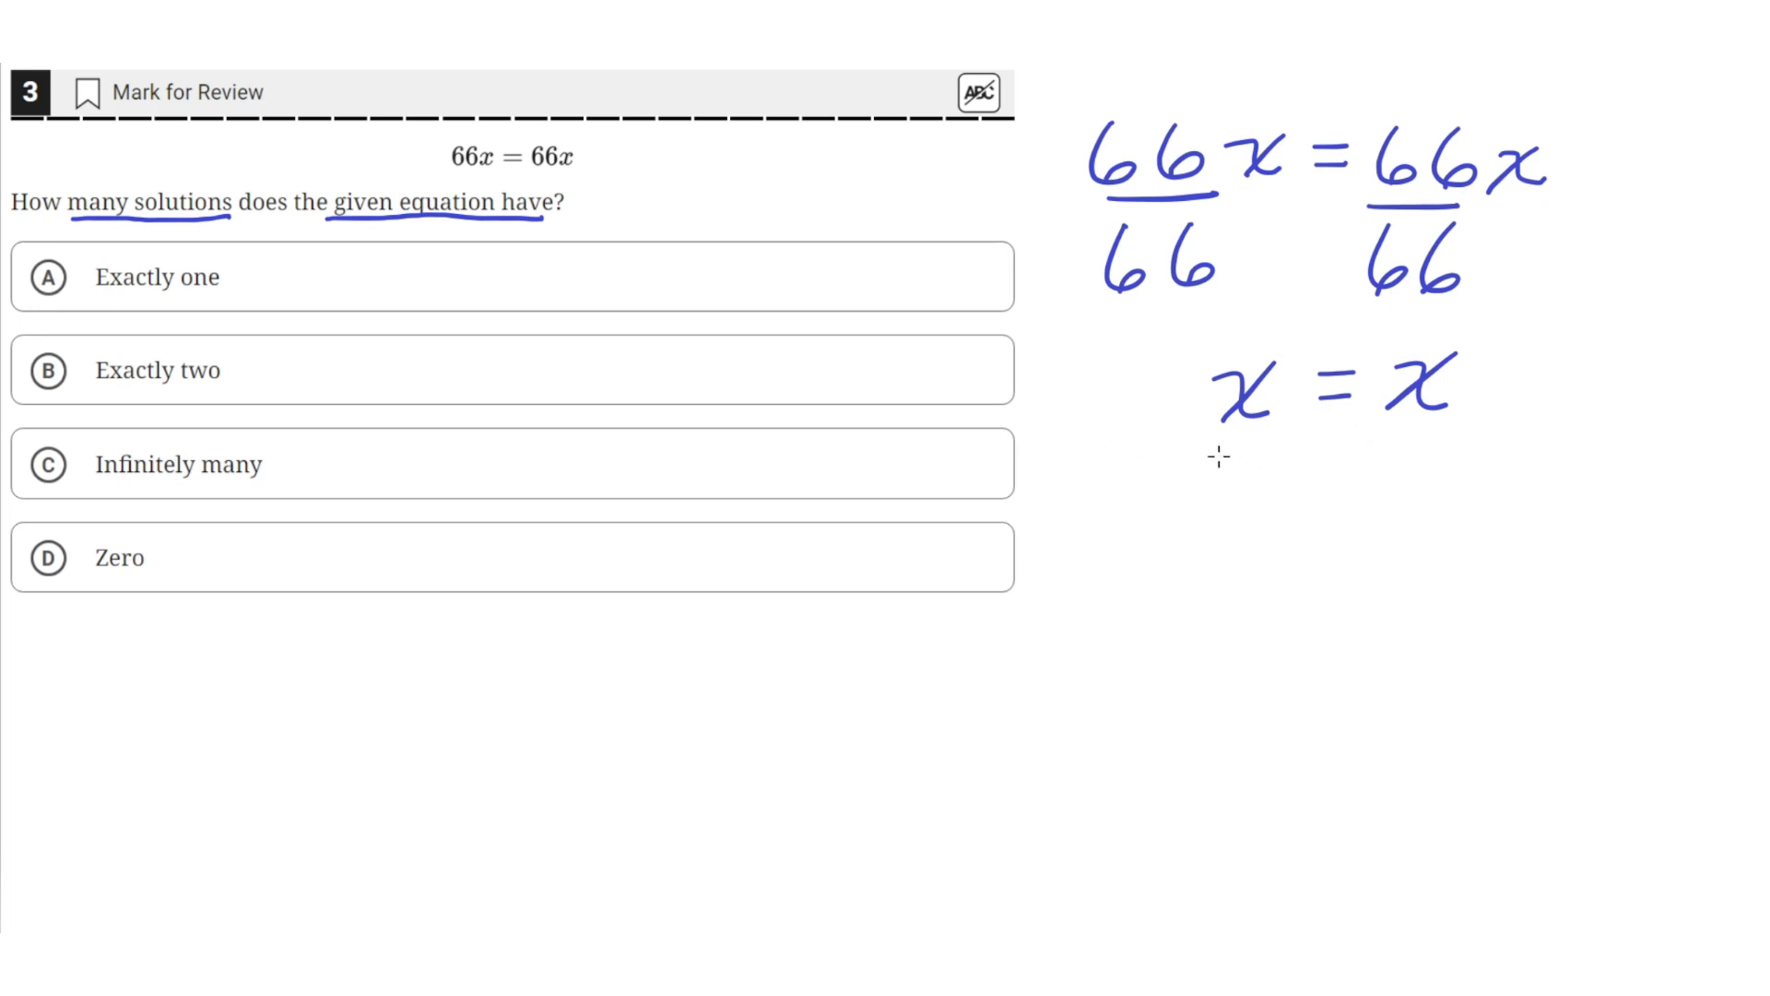
mouse_move(1210, 478)
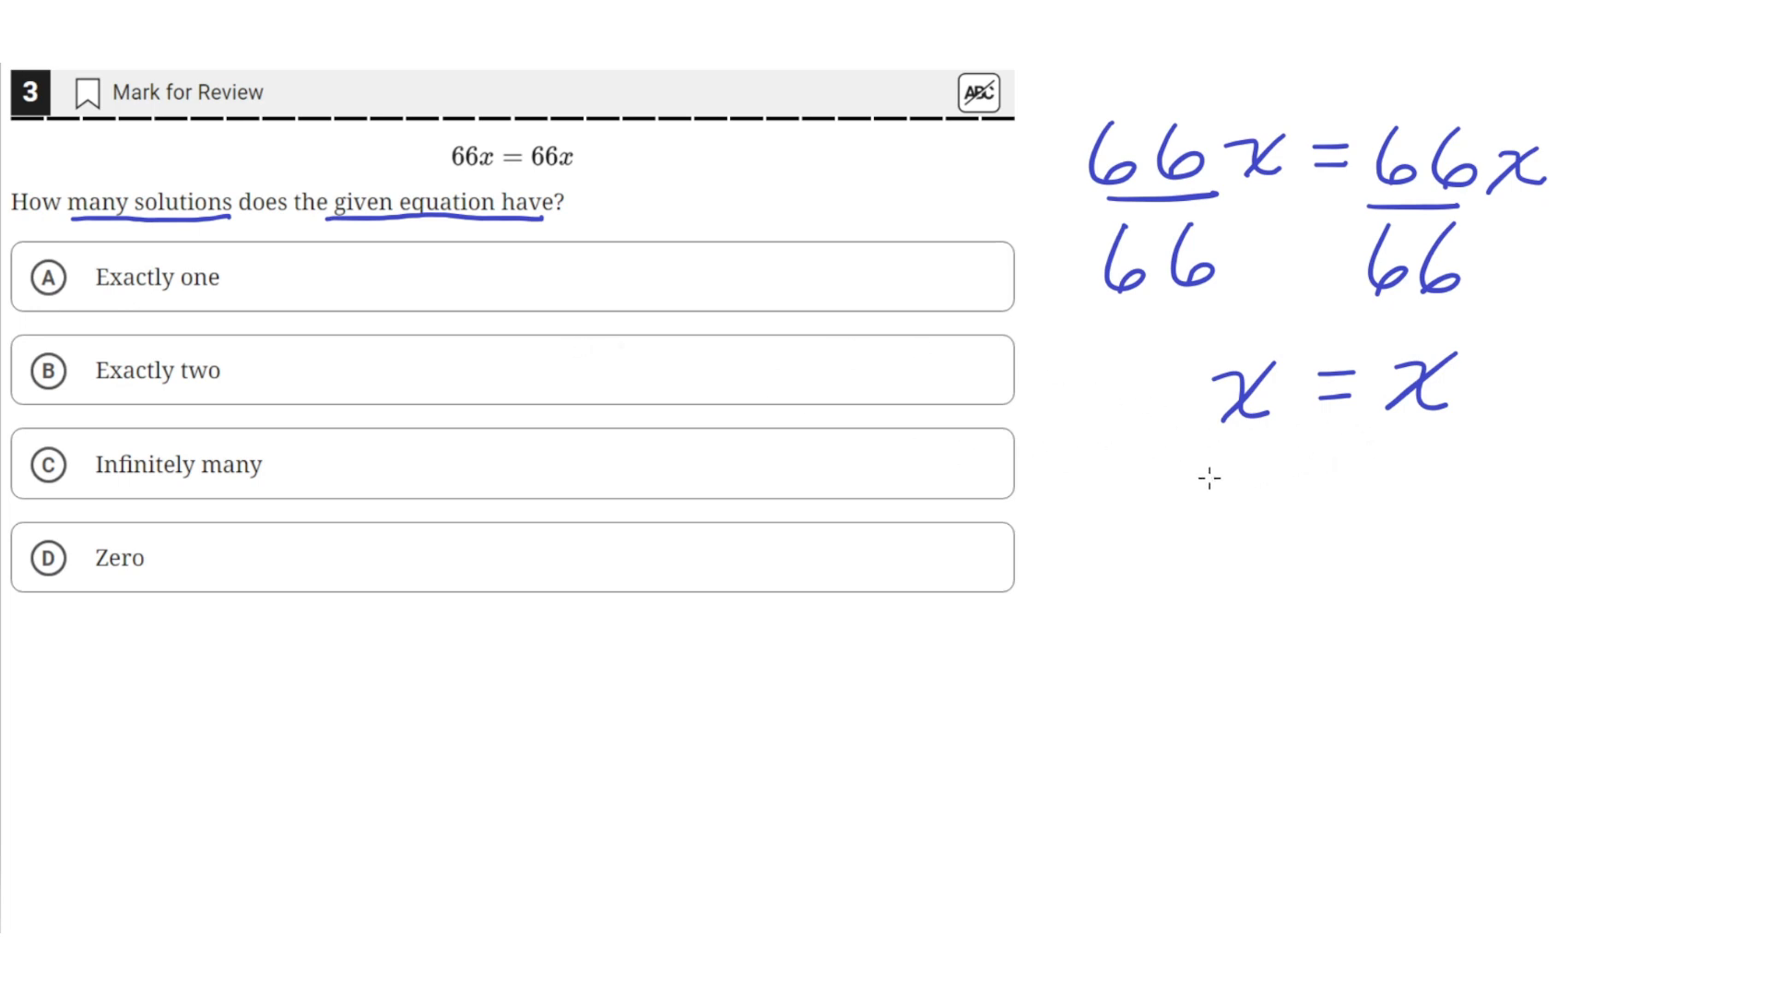
mouse_move(1295, 517)
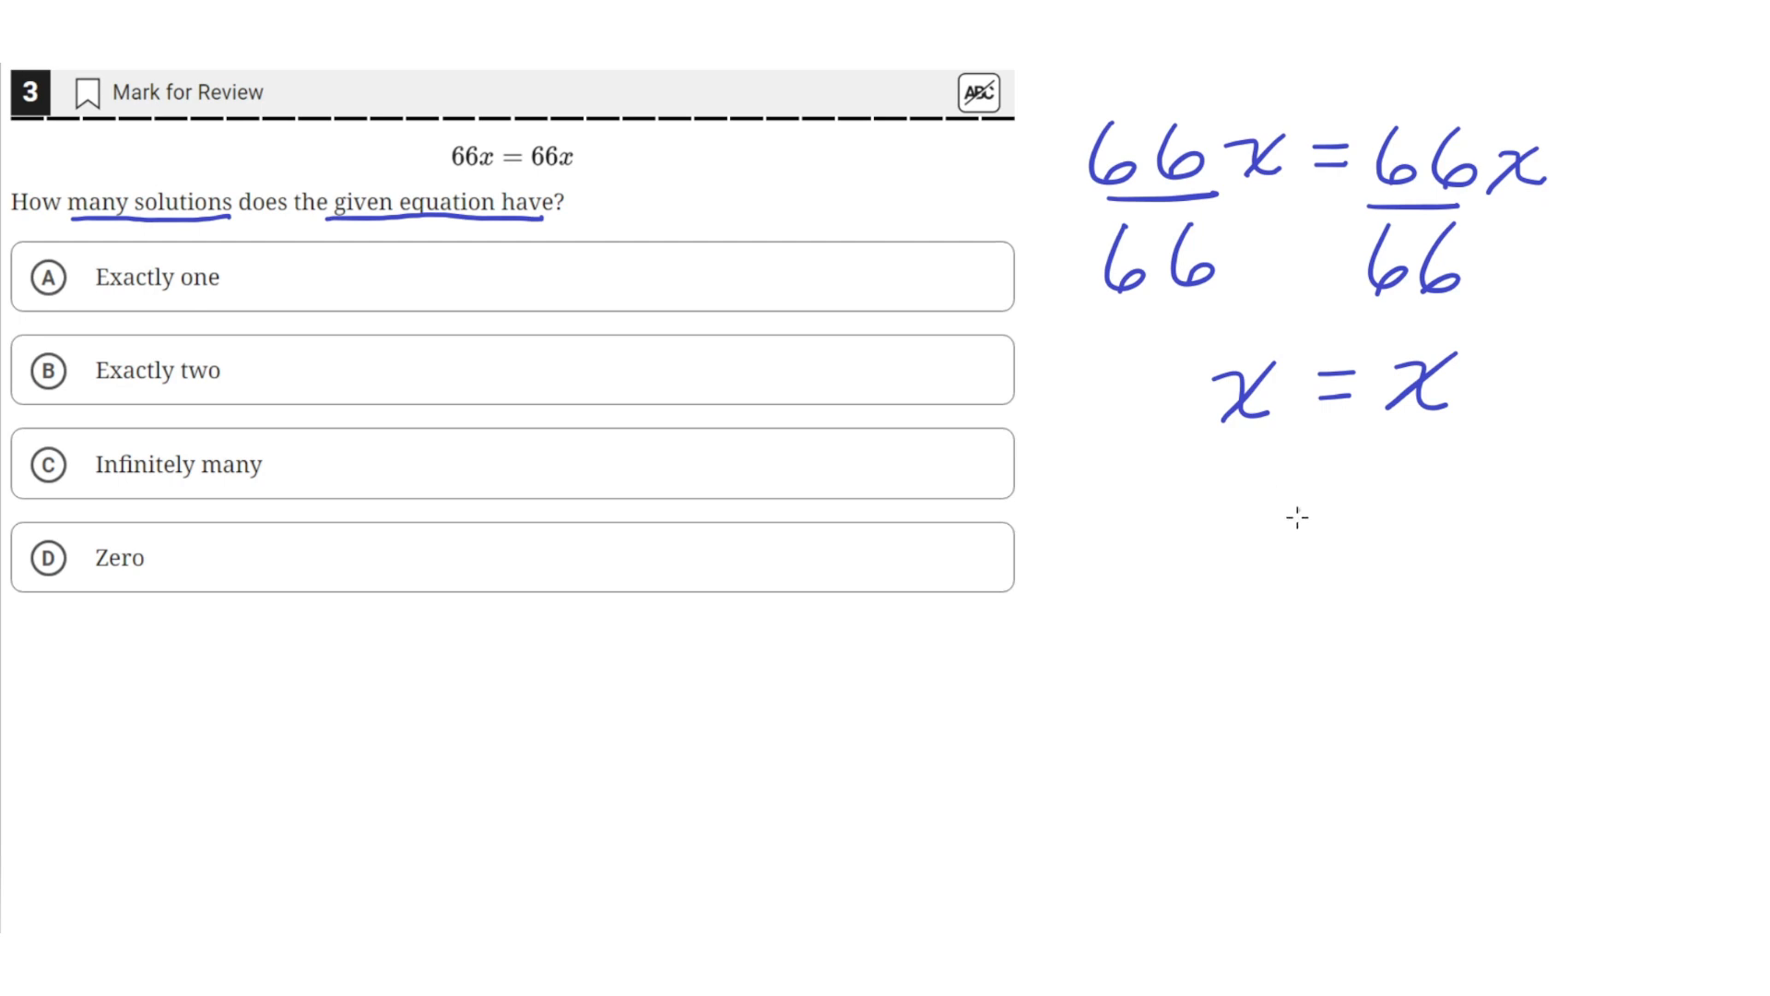
mouse_move(1237, 405)
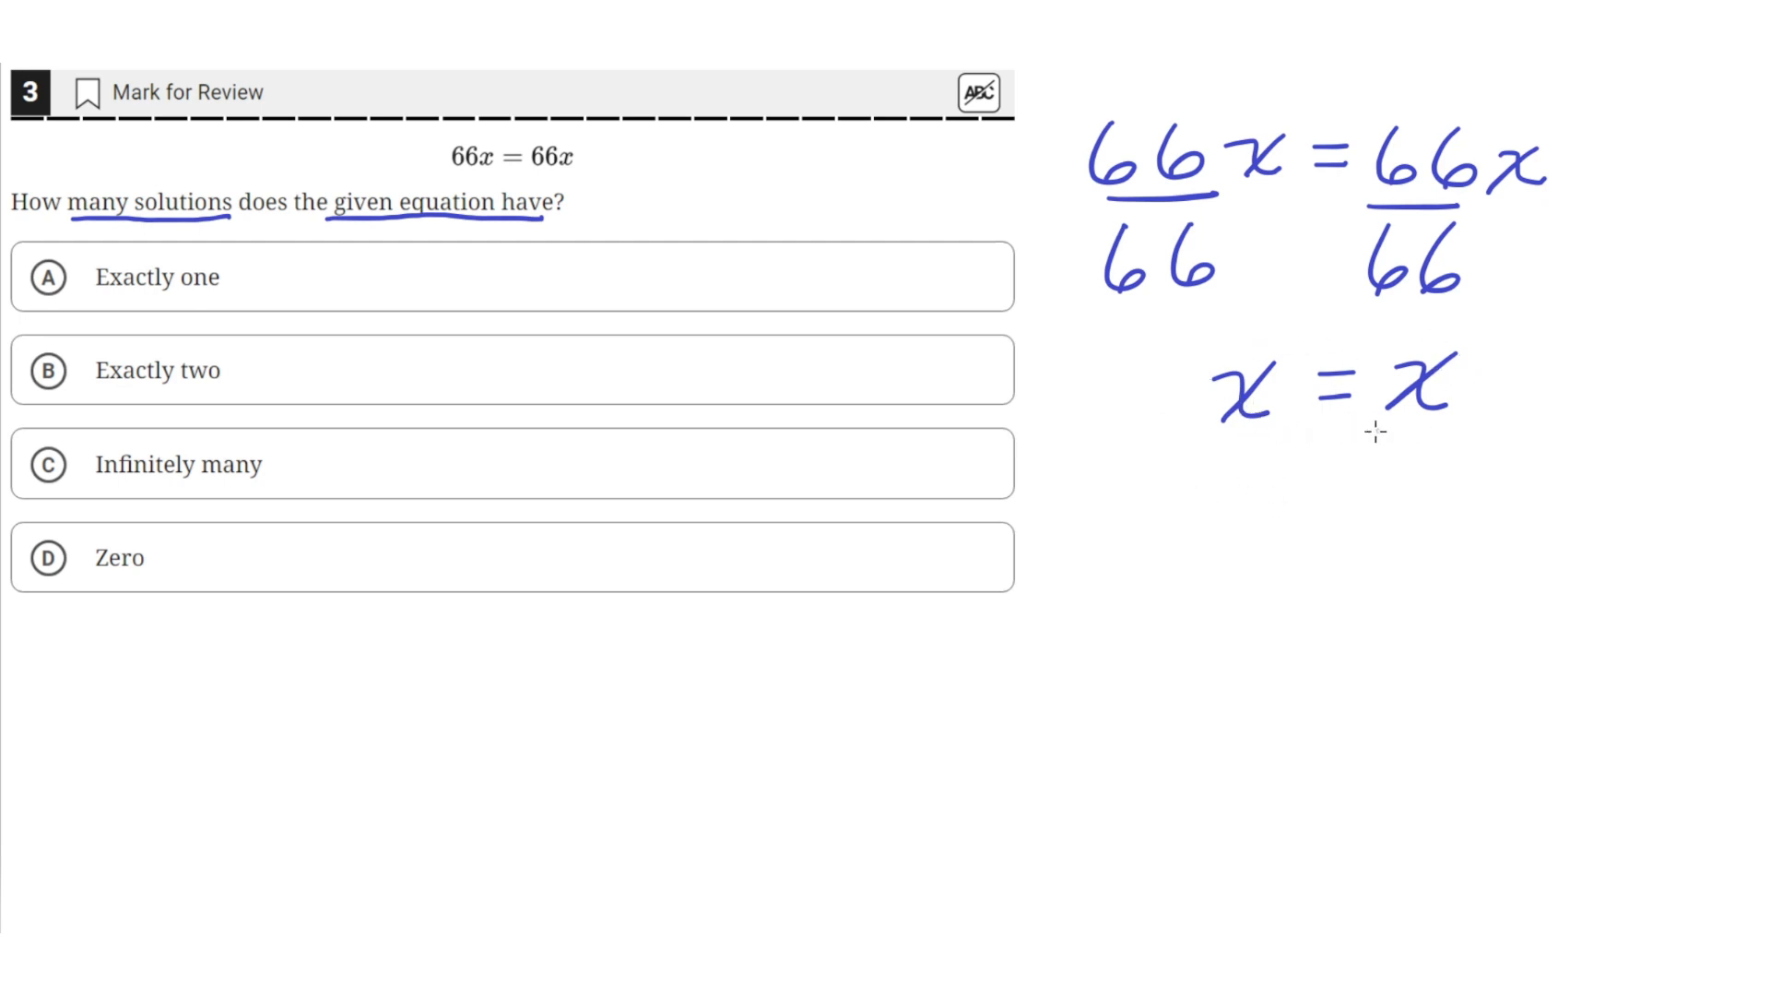
mouse_move(1250, 448)
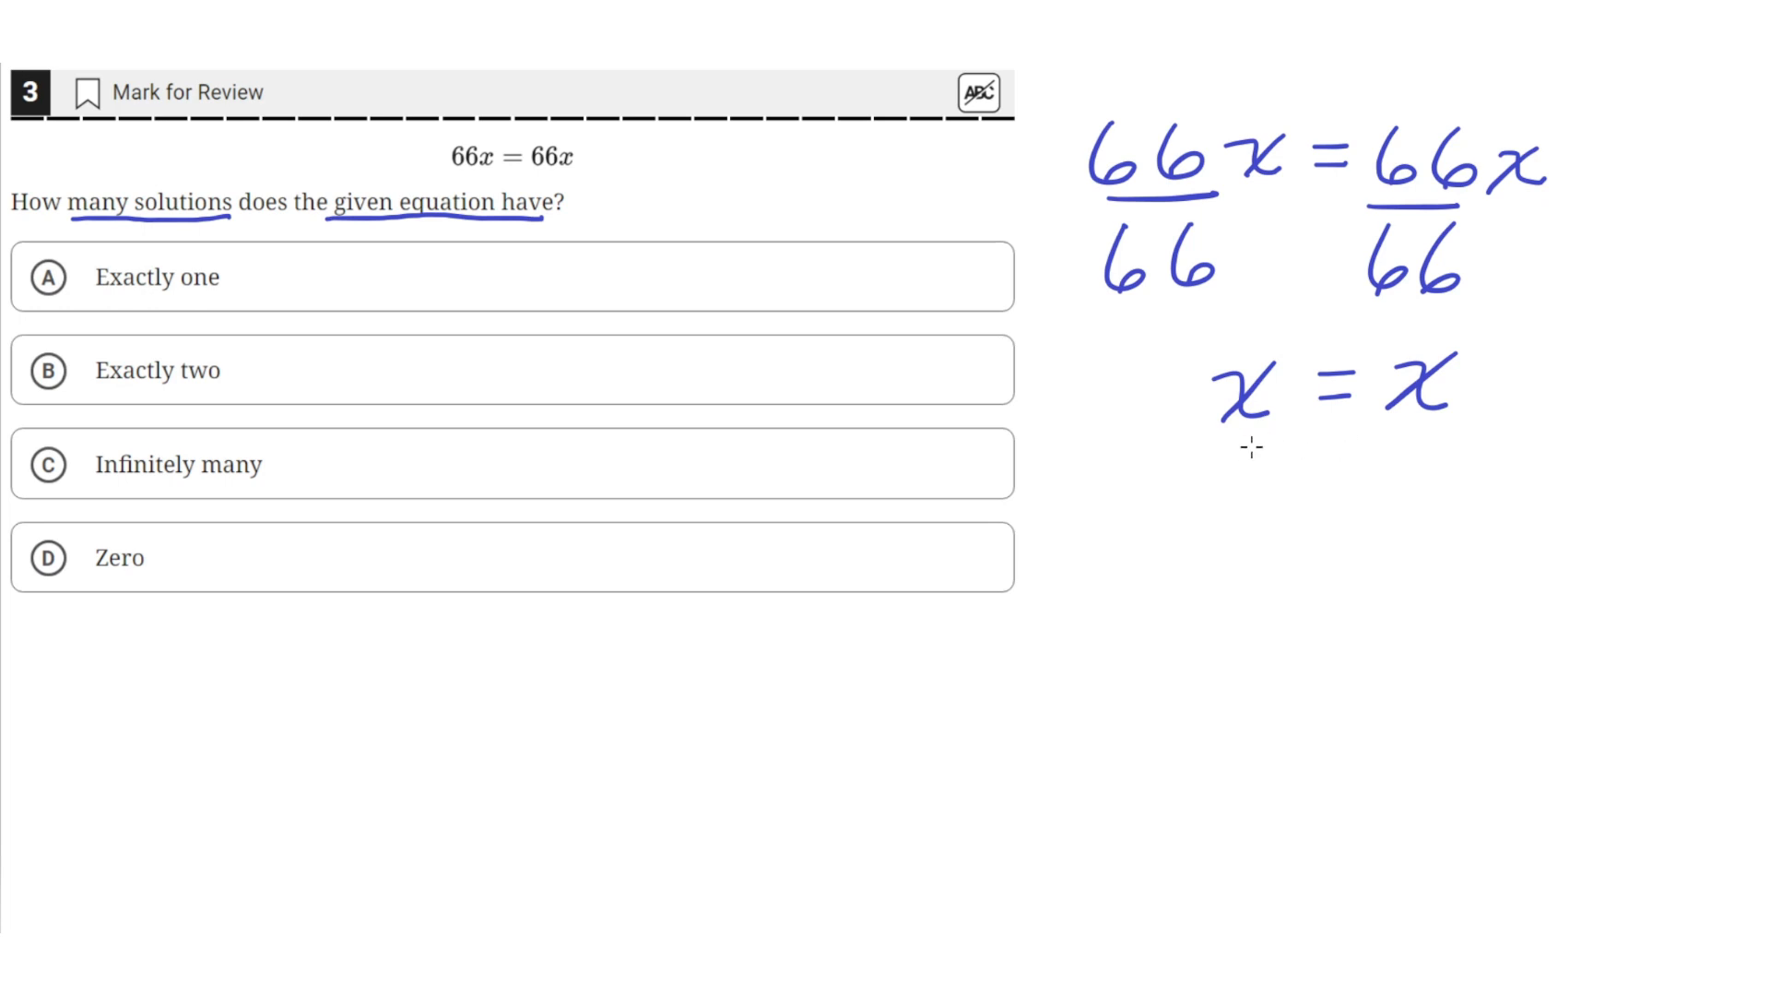
mouse_move(1237, 462)
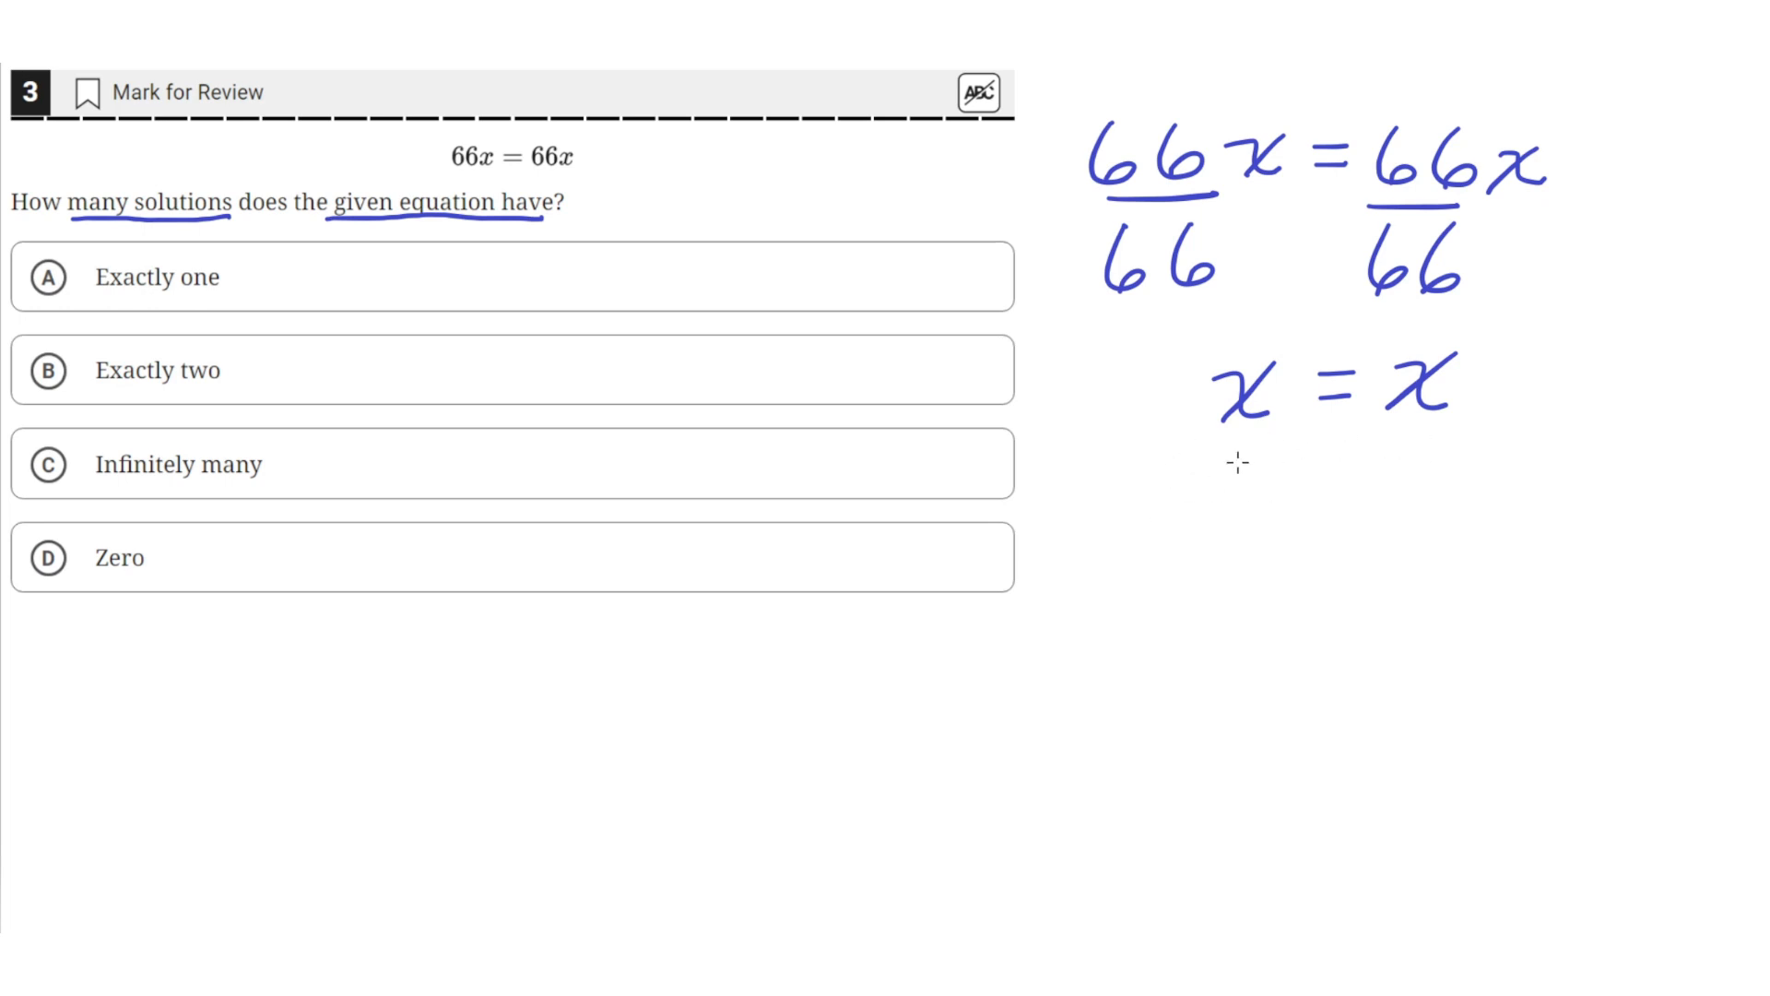
mouse_move(1235, 453)
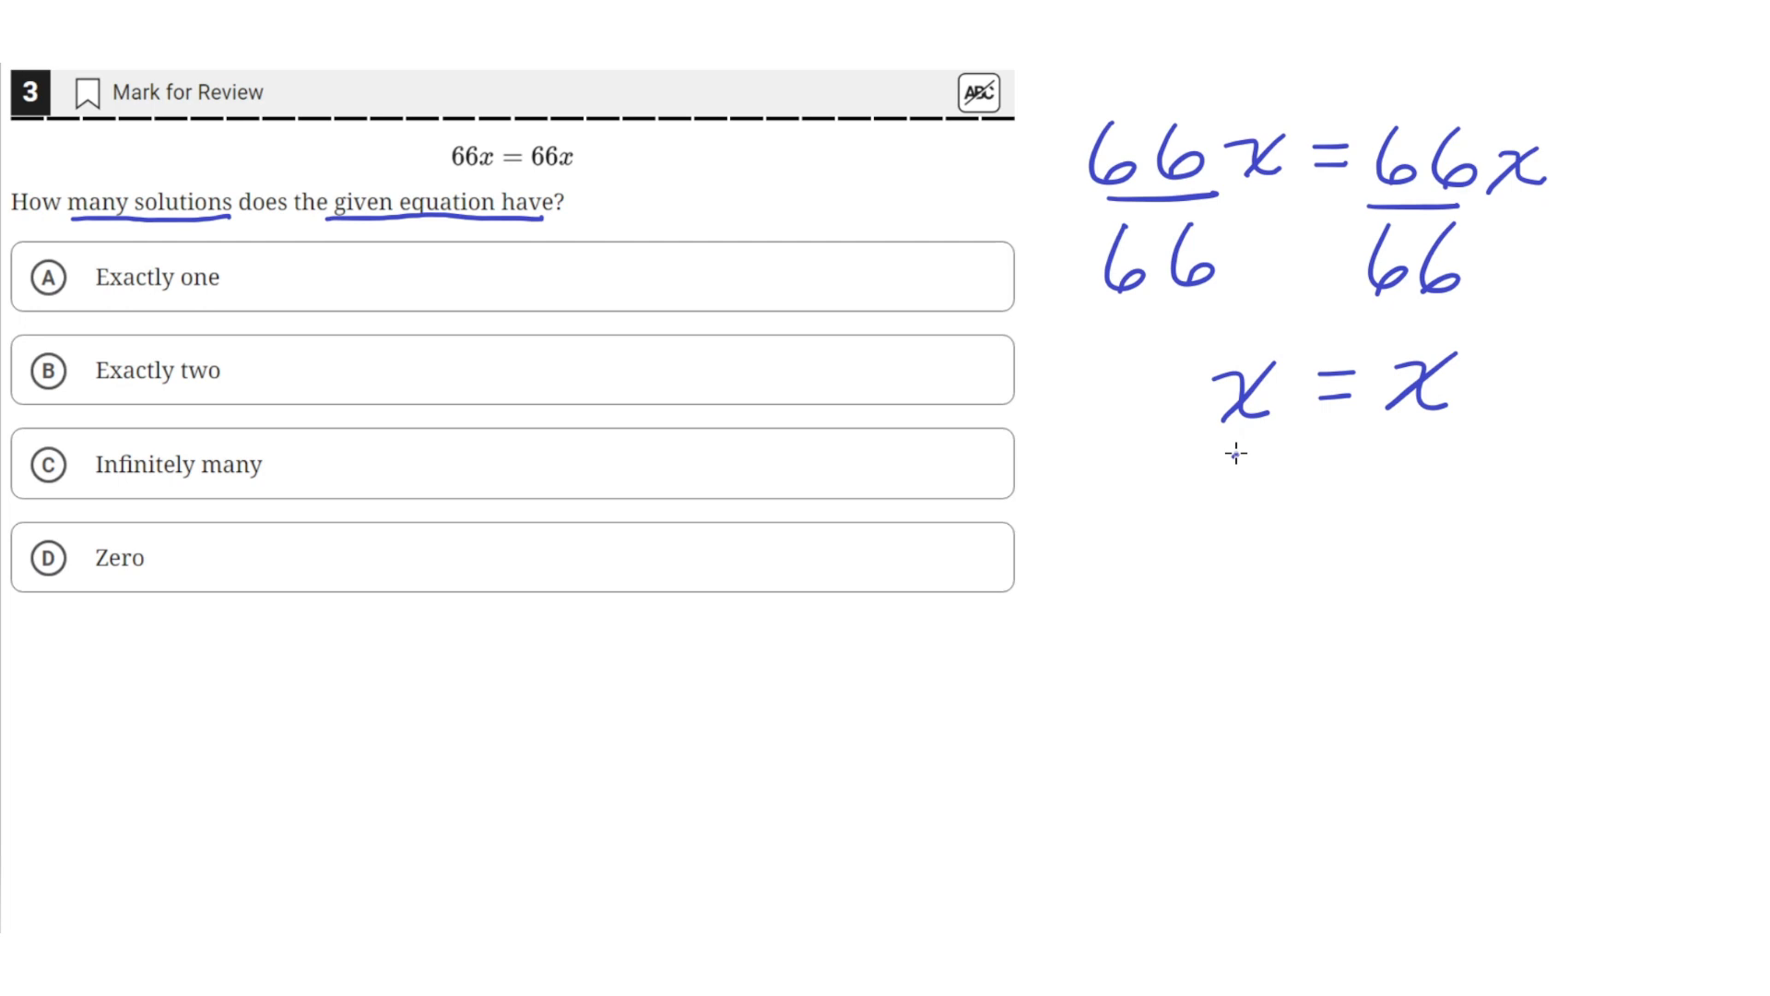
Draw an arrow pointing up at x = x and mark choice C, Infinitely many
left_click_drag(1225, 497, 1225, 452)
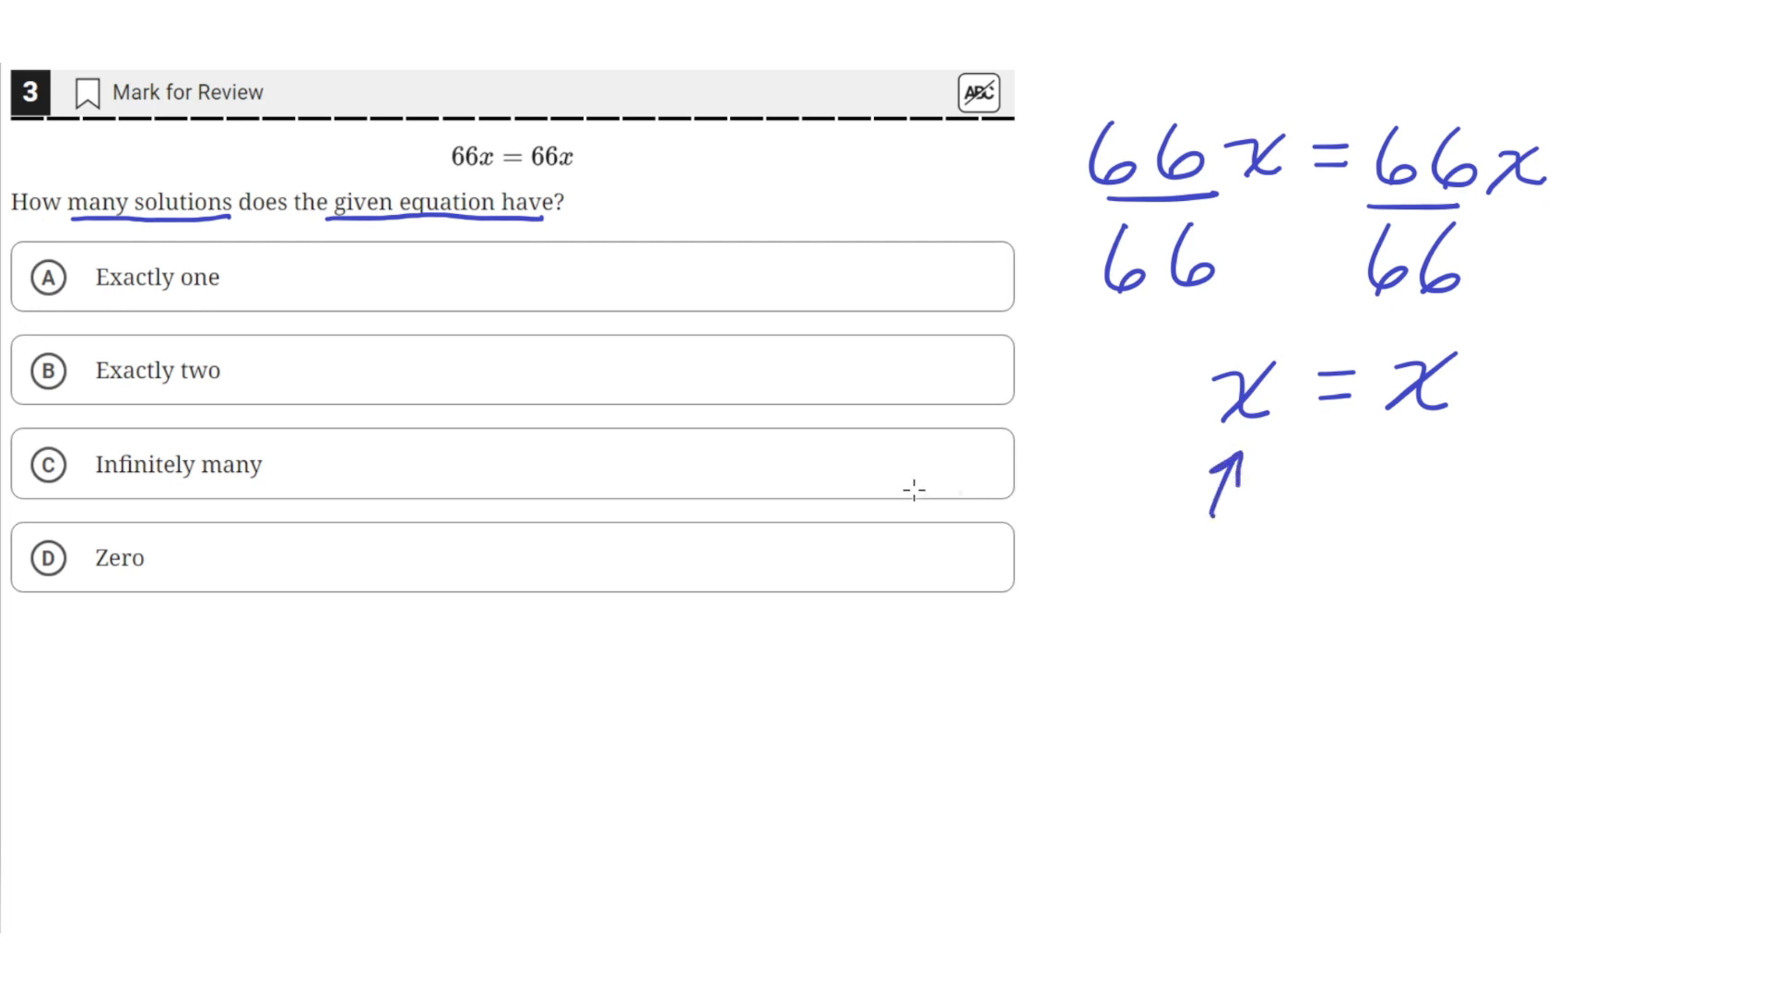
mouse_move(157, 338)
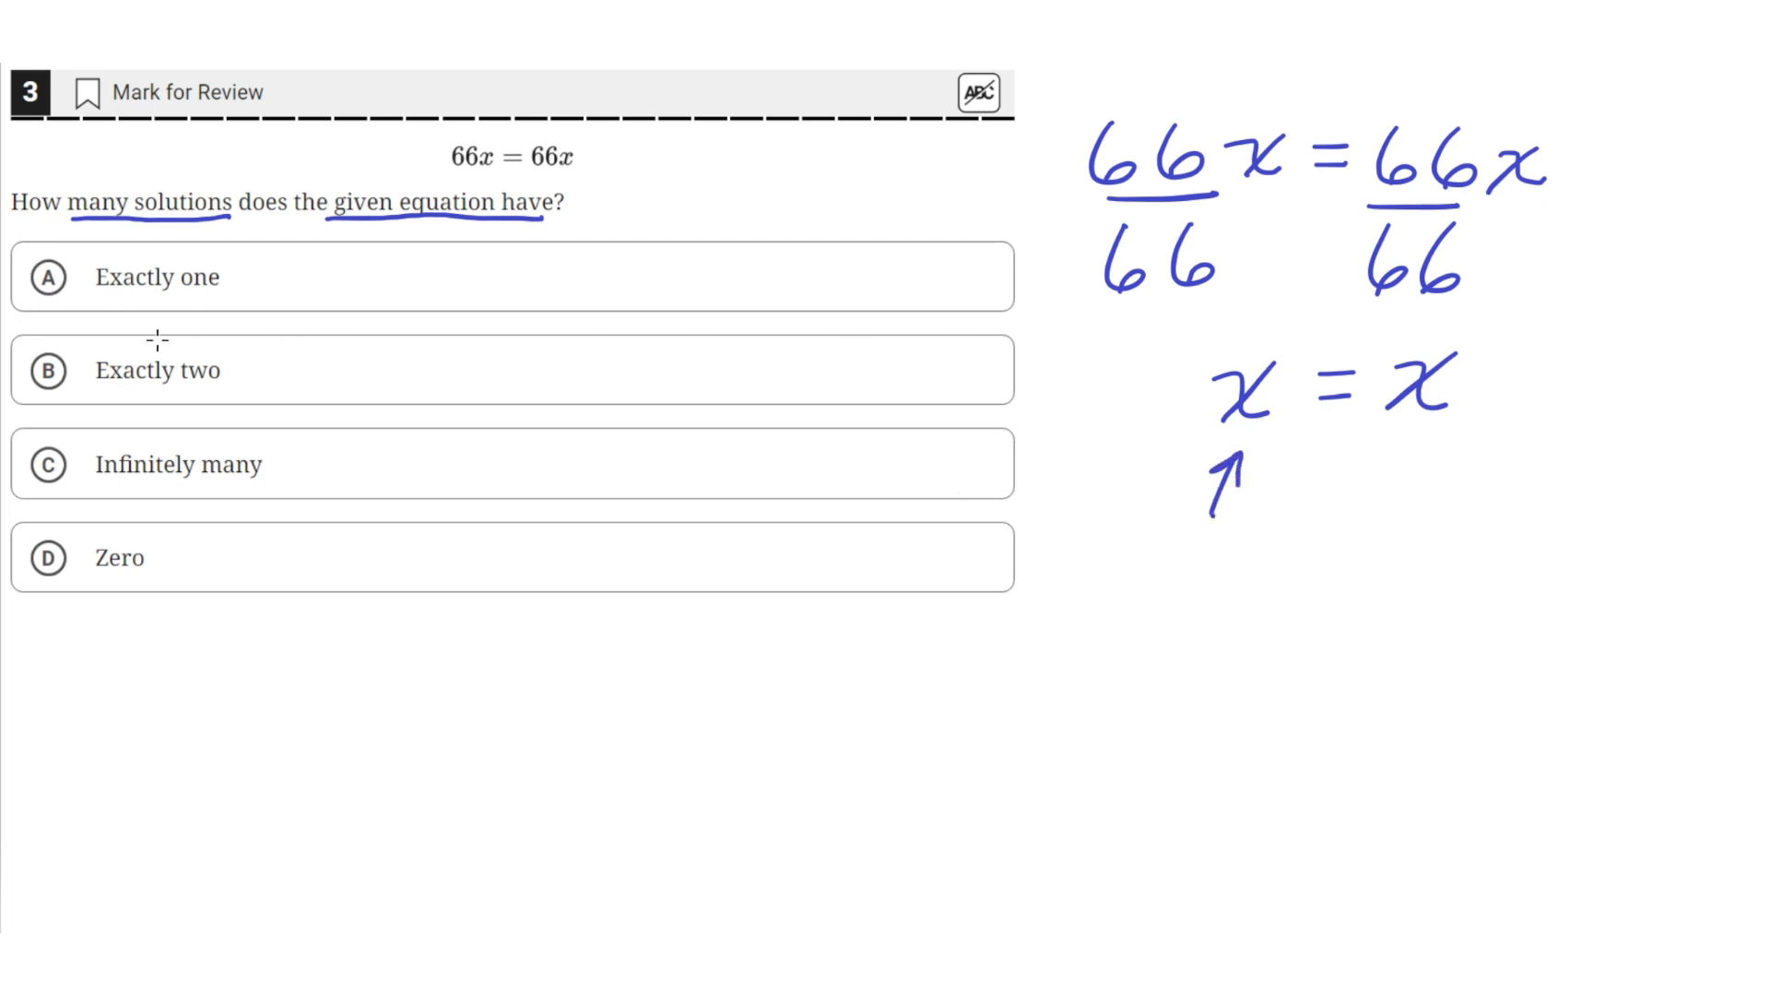
left_click(48, 465)
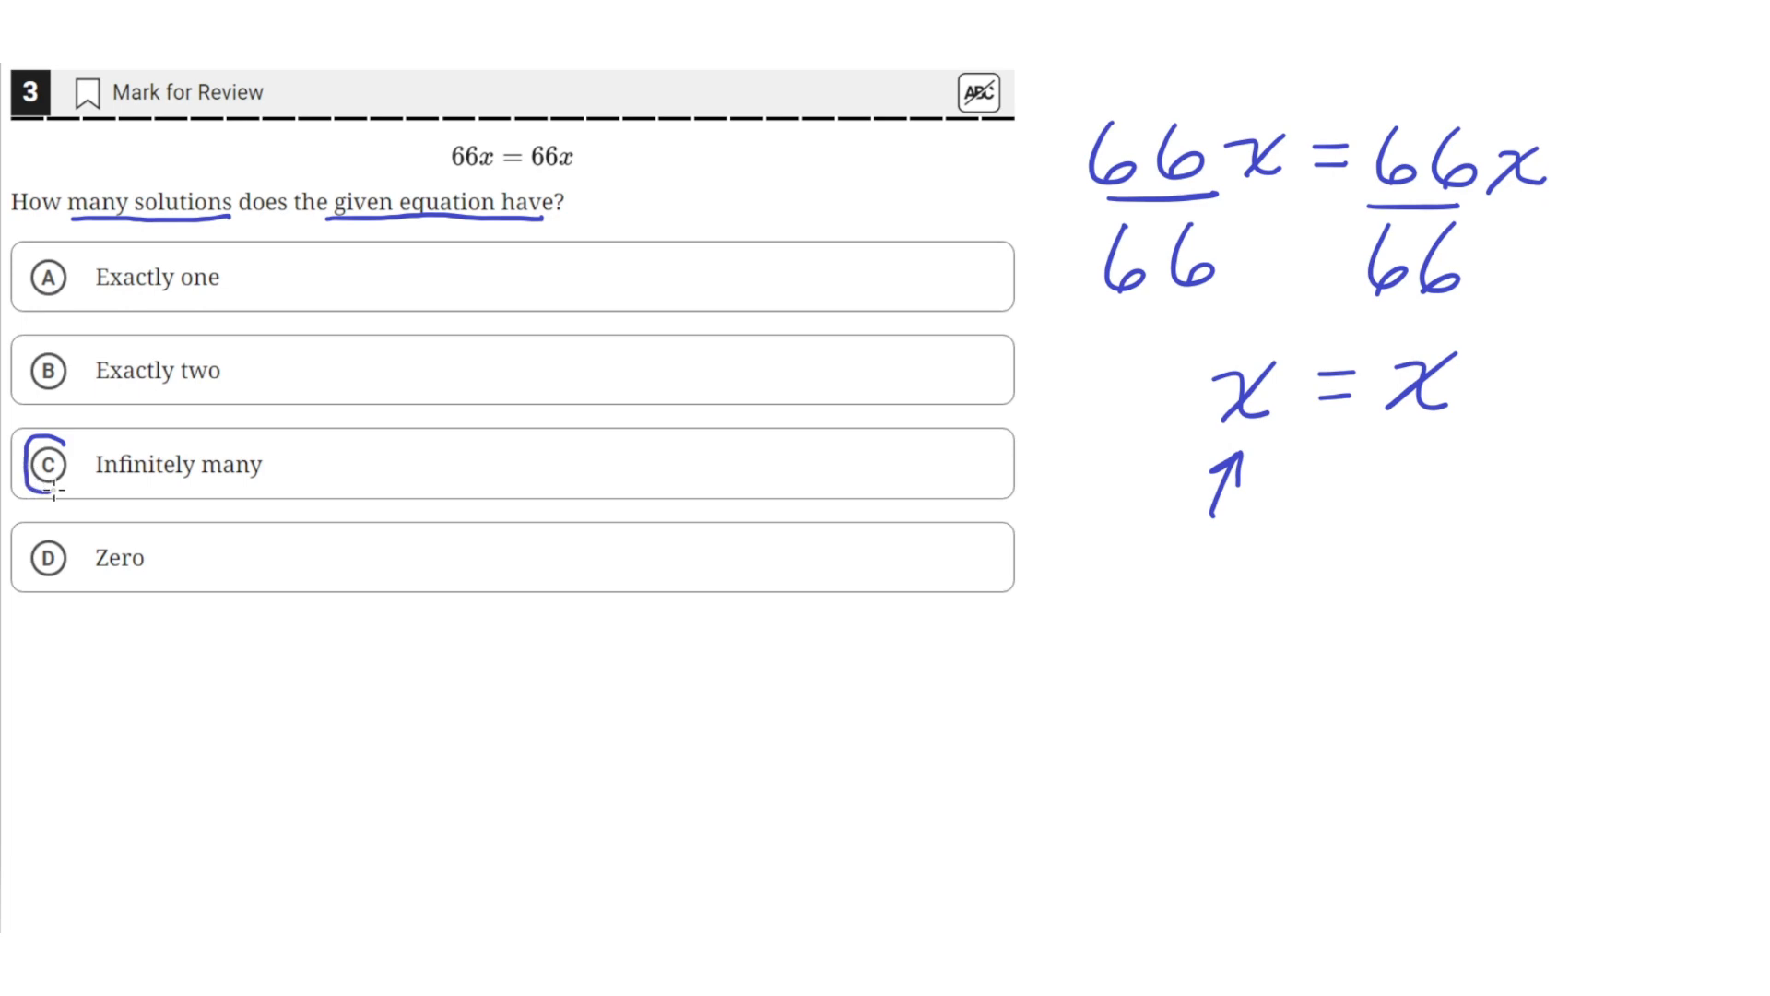
mouse_move(1127, 376)
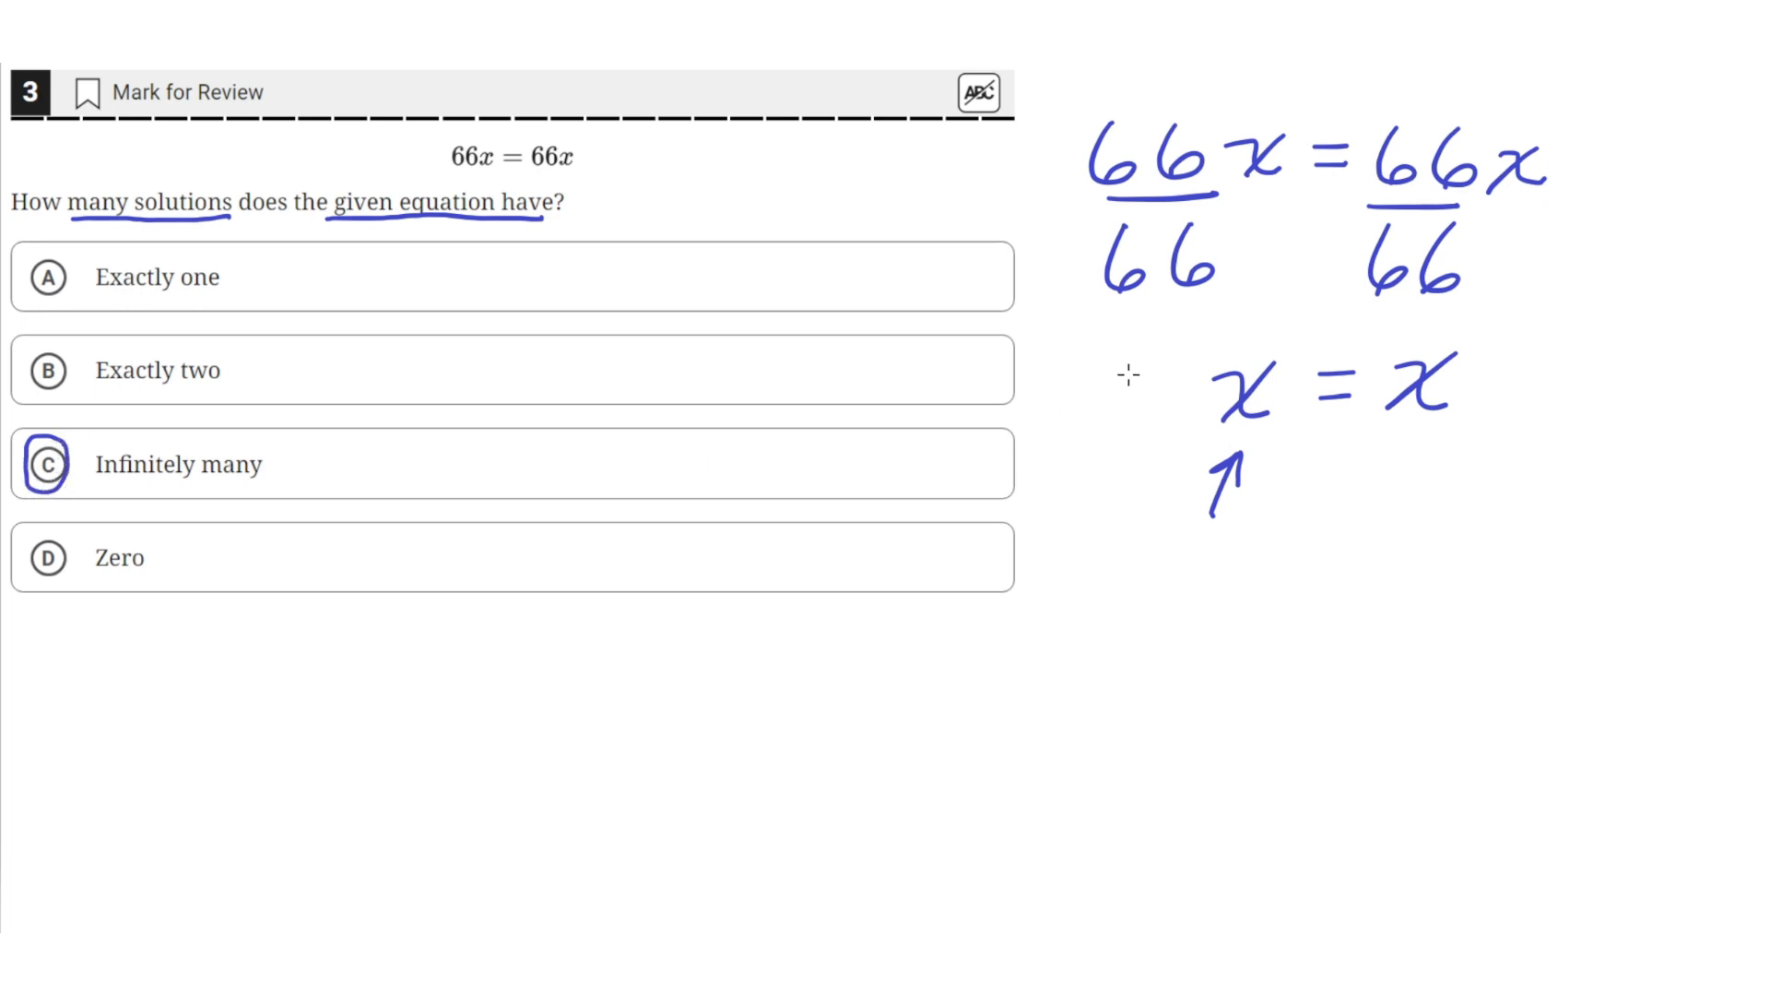
mouse_move(422, 175)
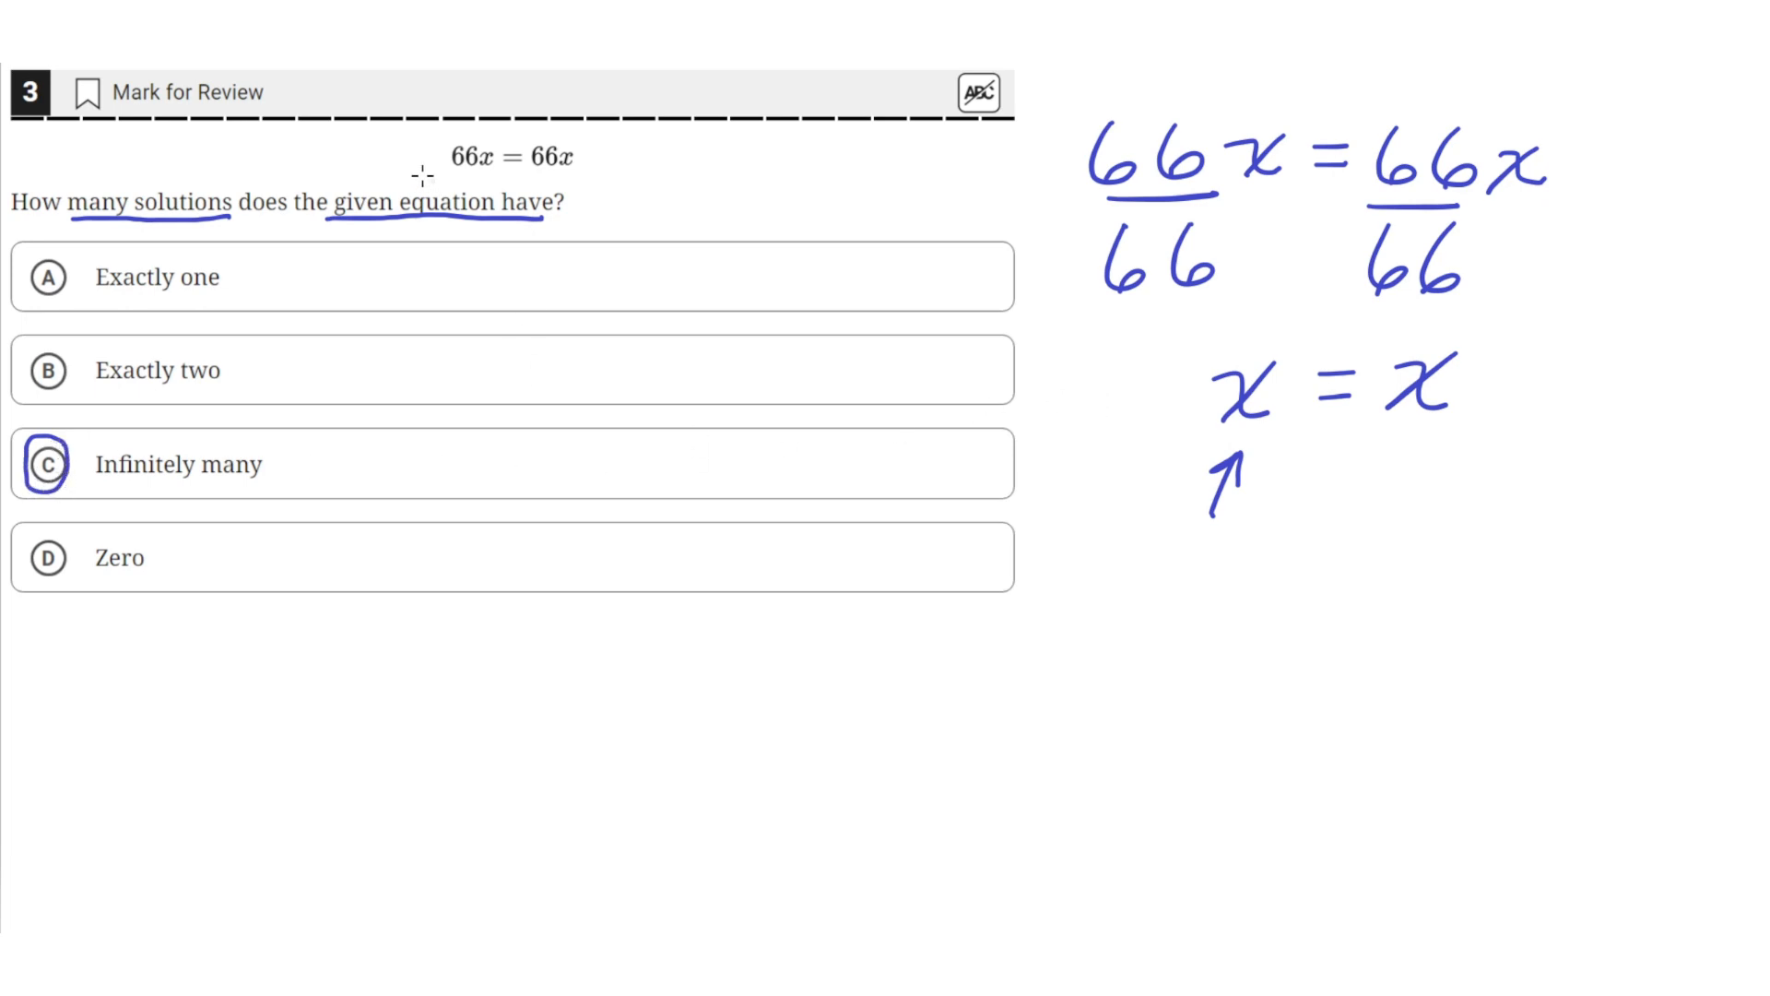